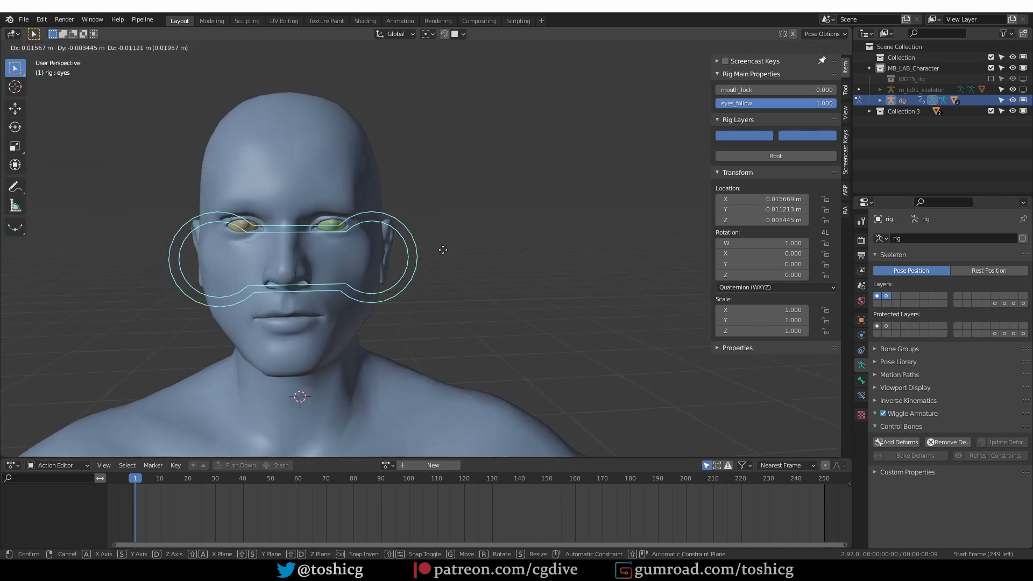
- Test the eyes control's rotation, then add a UV sphere at the bad eye's location
drag(297, 258, 672, 303)
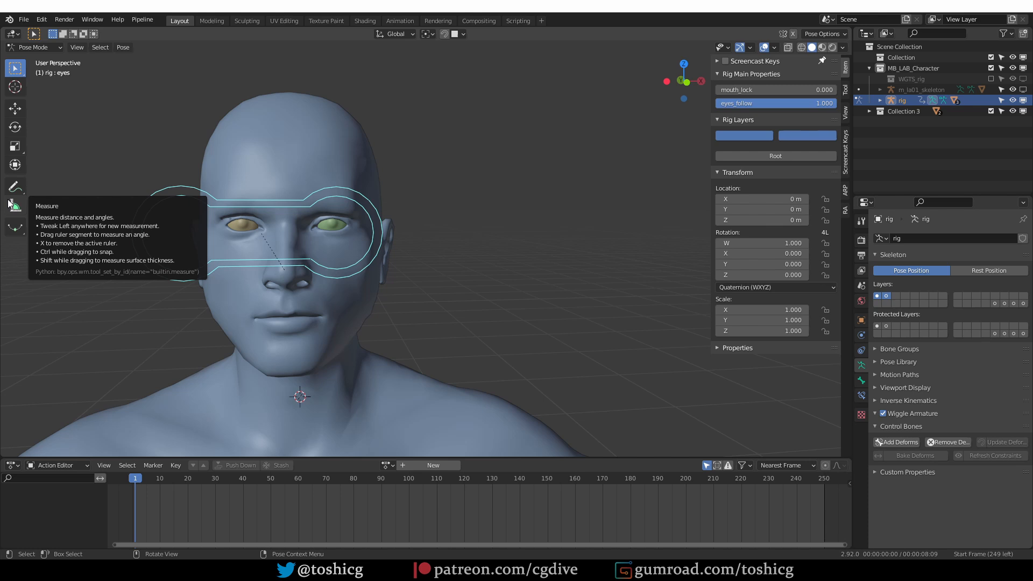
mouse_move(417, 279)
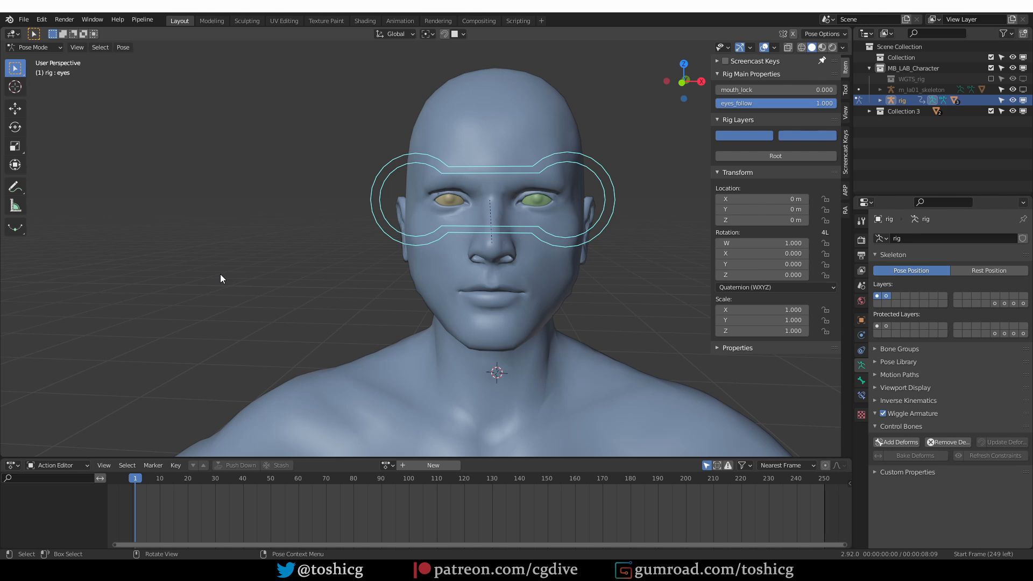
mouse_move(542, 274)
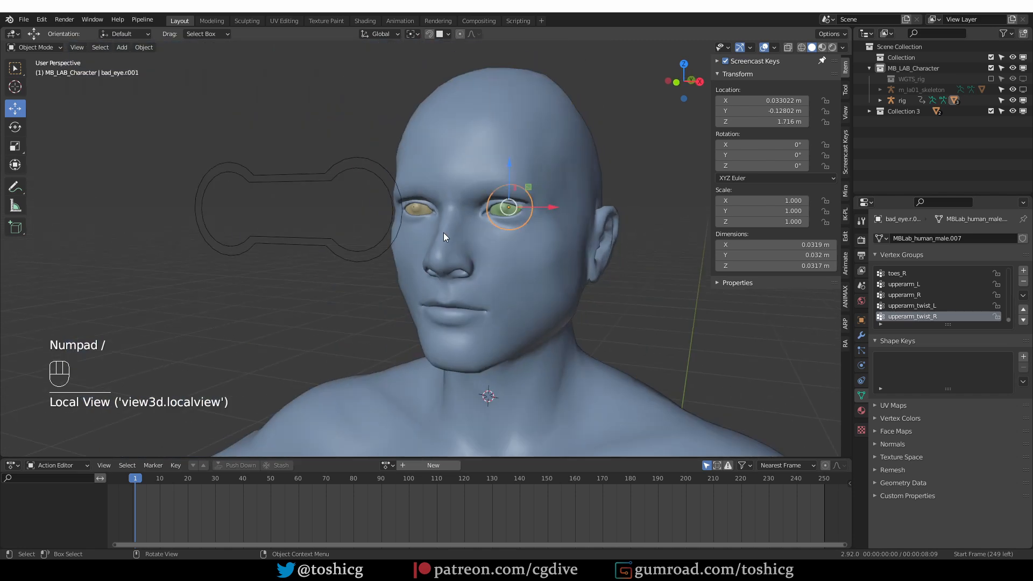
key(Tab)
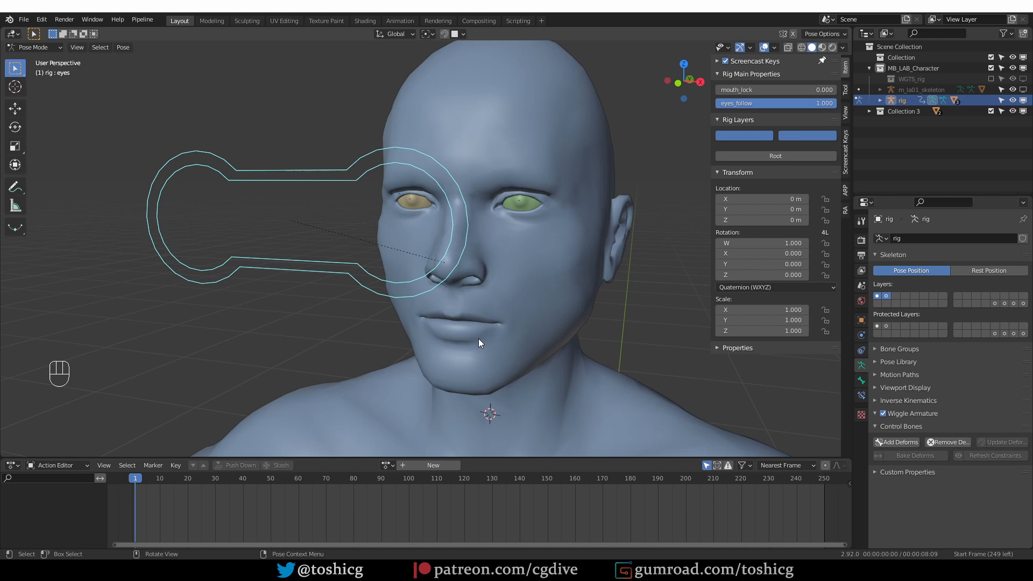
key(Tab)
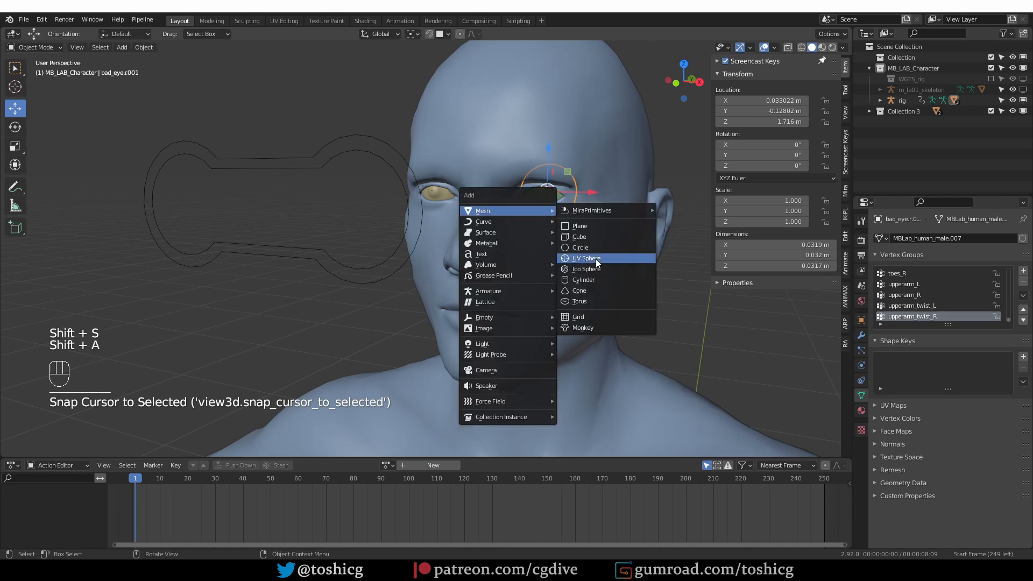
click(584, 258)
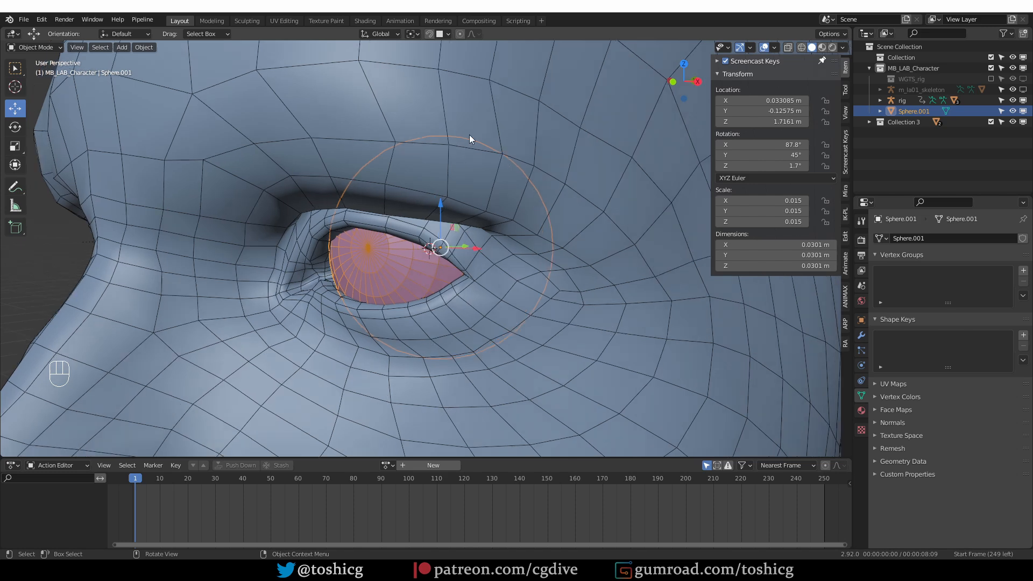
mouse_move(449, 254)
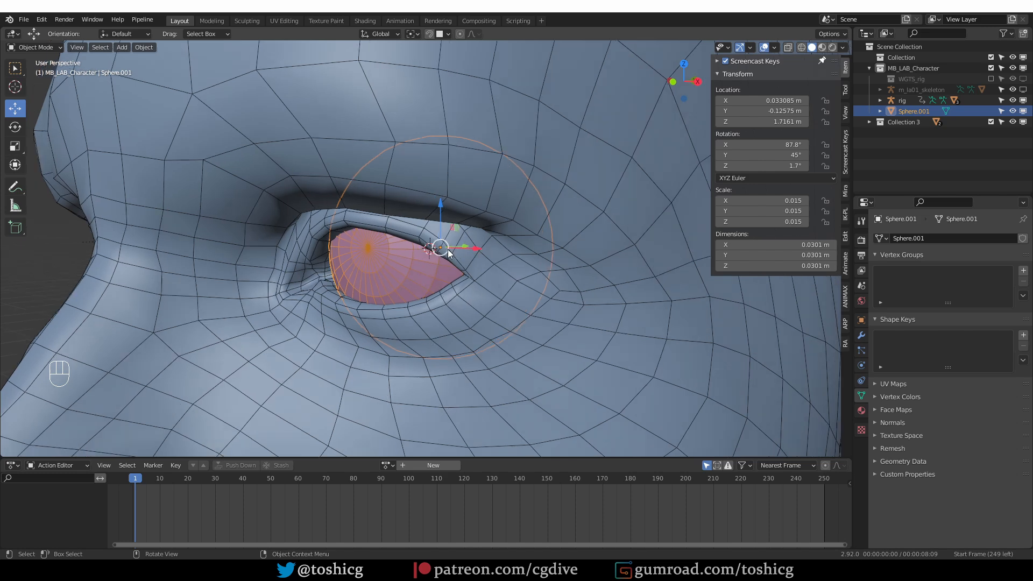
- Snap the 3D cursor to the sphere's centre and select the character's body mesh
key(shift+s)
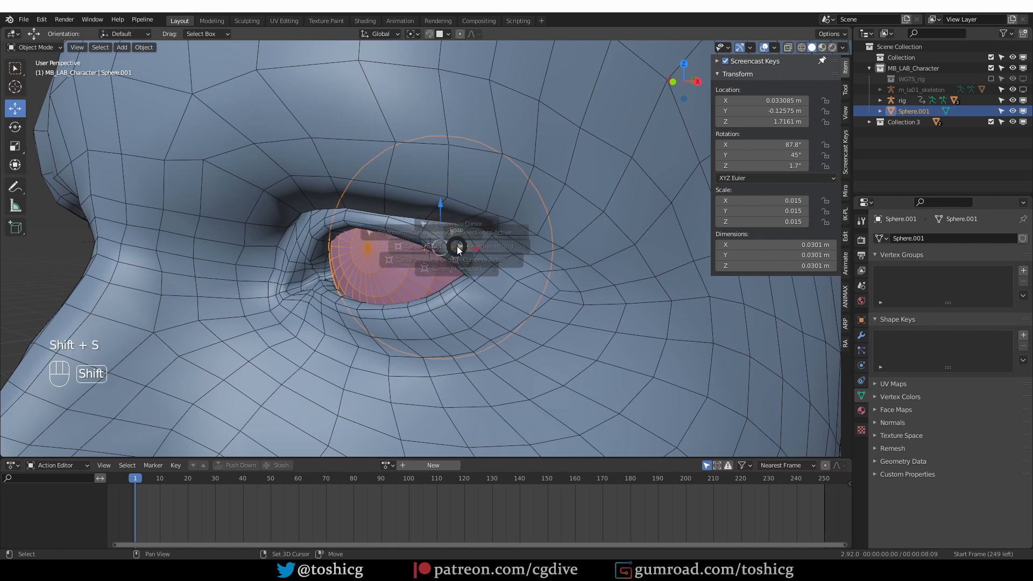
click(453, 246)
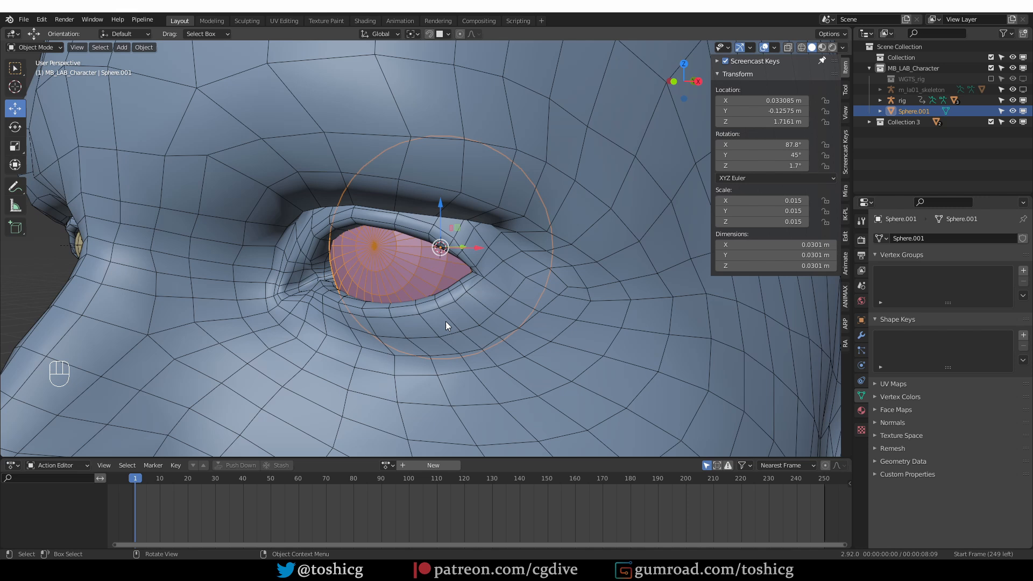
mouse_move(410, 313)
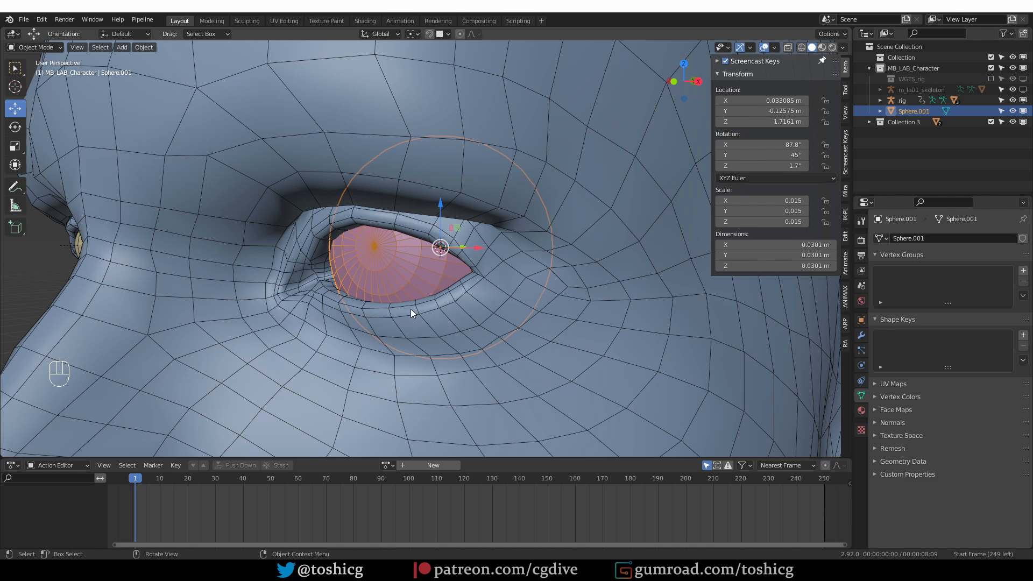
click(319, 331)
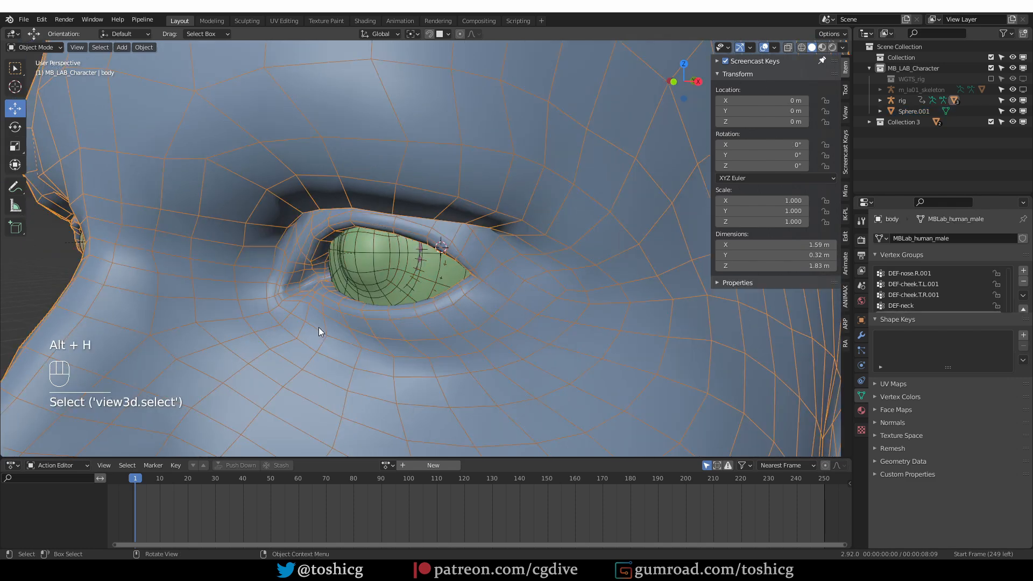
- Isolate the eye mesh, view it from front and top, and box-select its rear bulge
key(h)
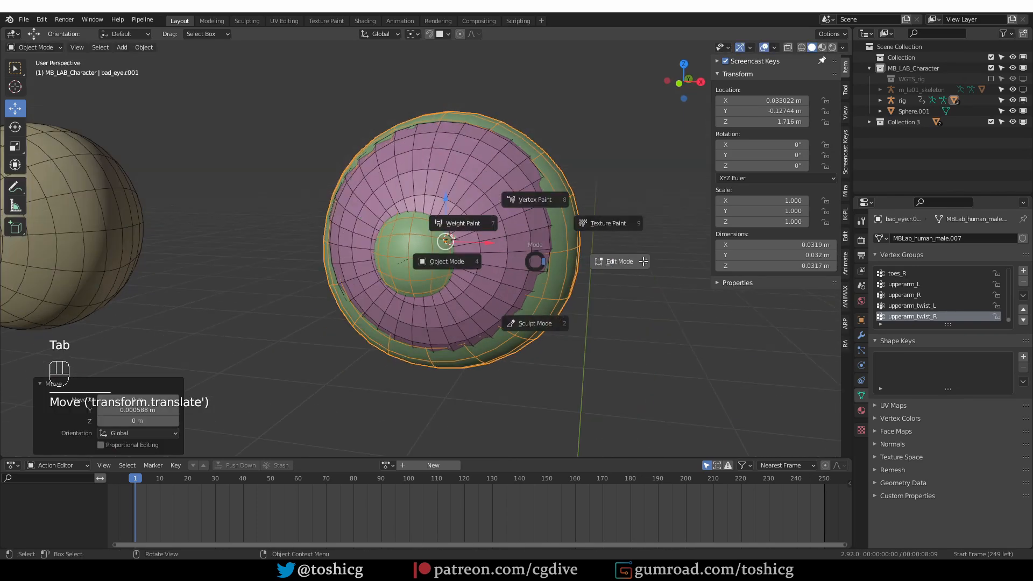
key(Tab)
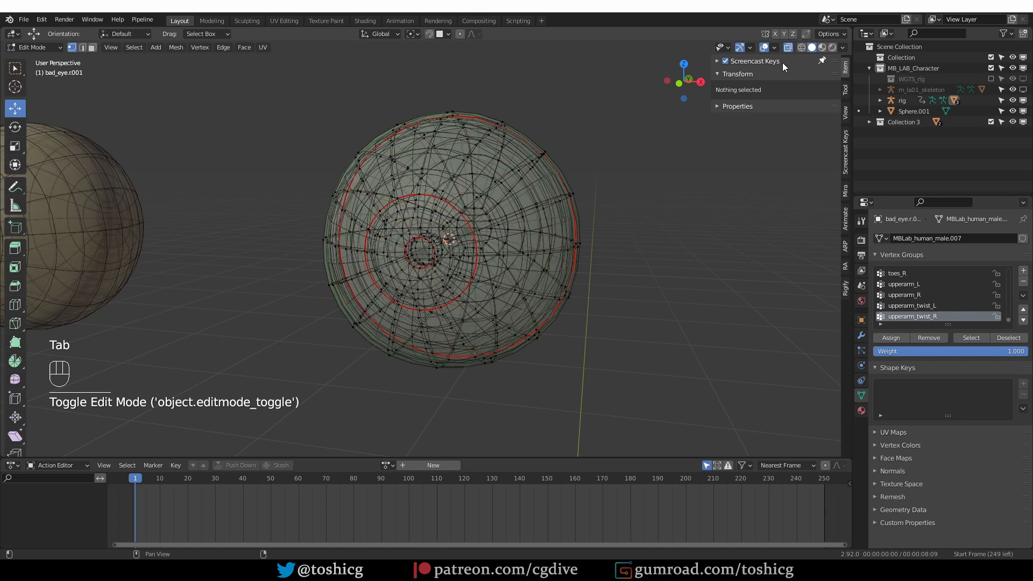
key(KP_1)
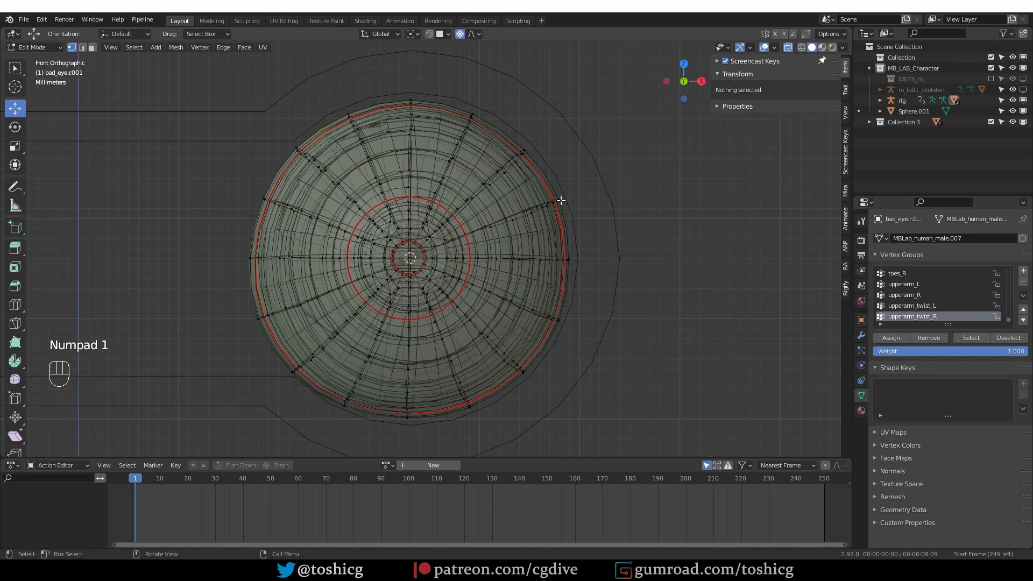
key(g)
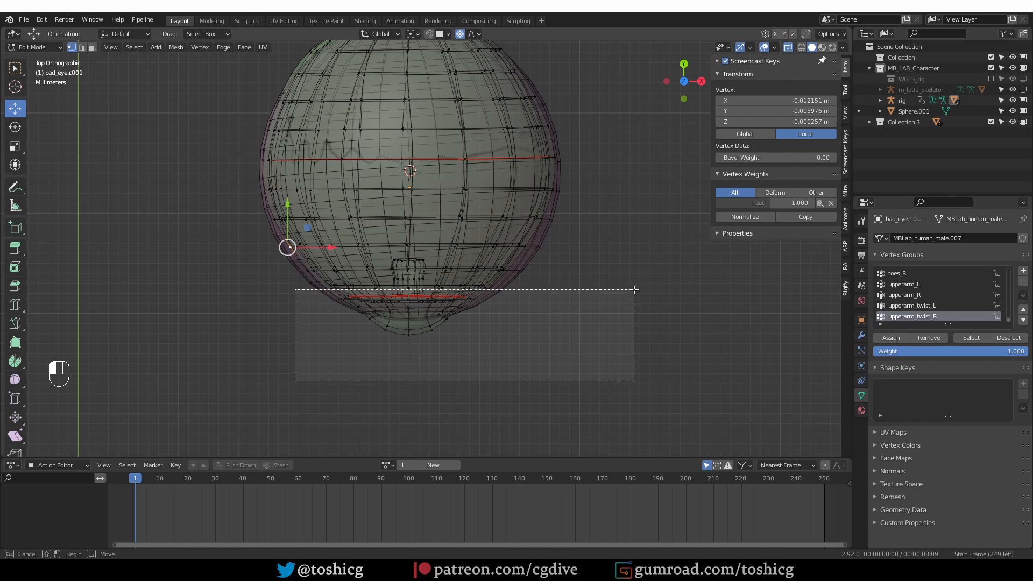
drag(286, 247, 517, 273)
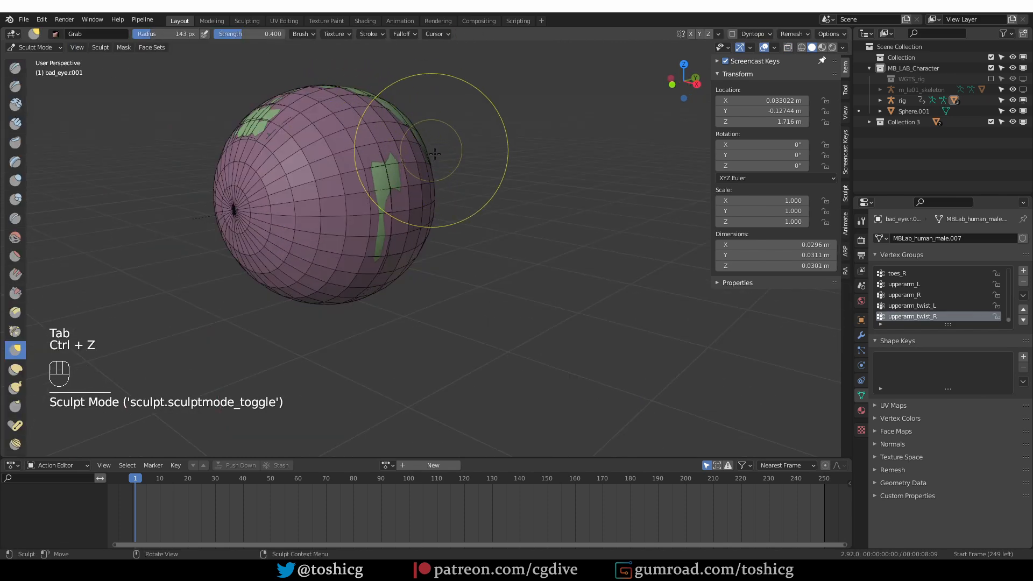
- Undo the stray sculpt strokes, leave Local View and select the reference sphere
key(ctrl+z)
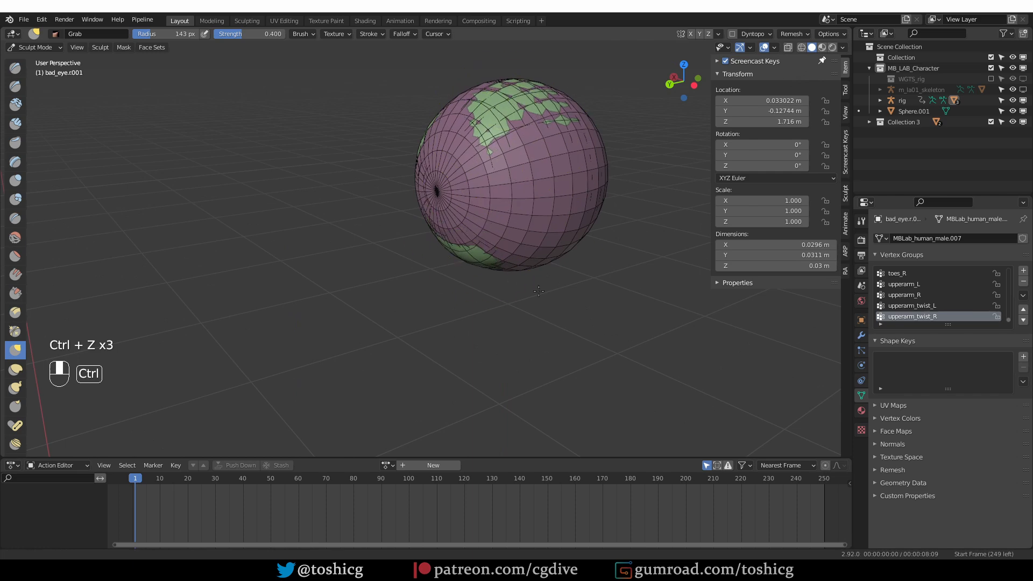
key(KP_Slash)
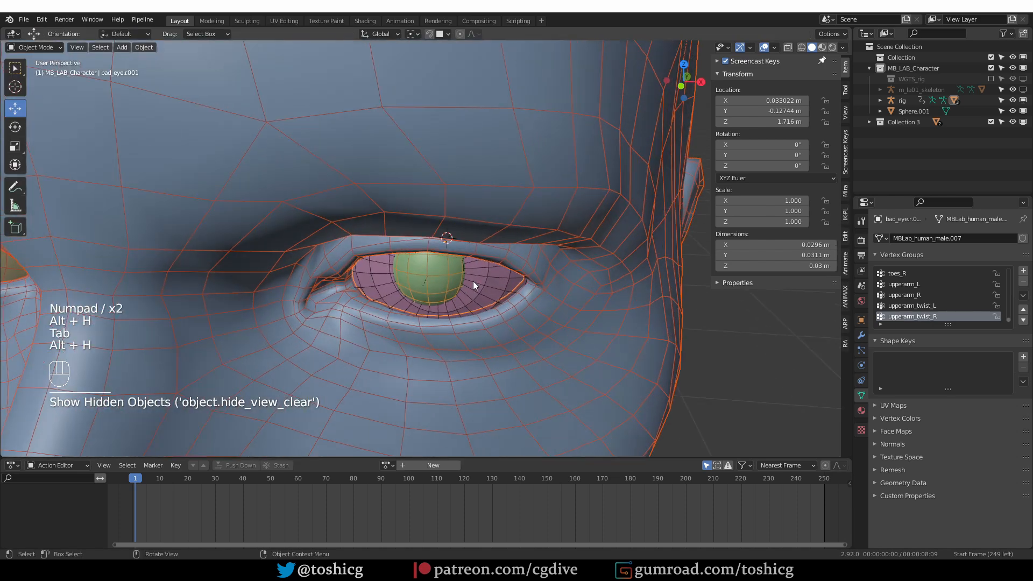
click(409, 250)
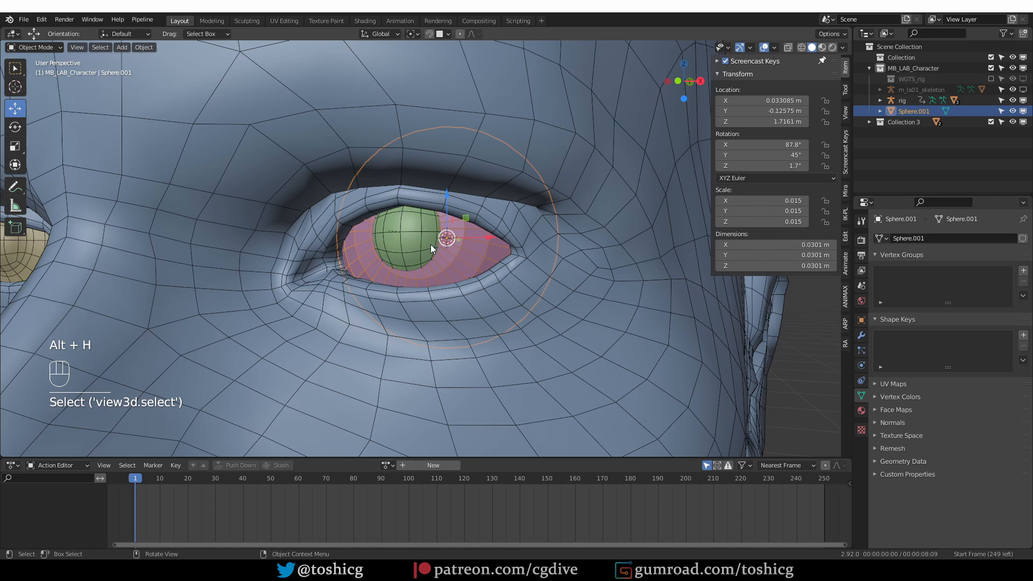
mouse_move(469, 266)
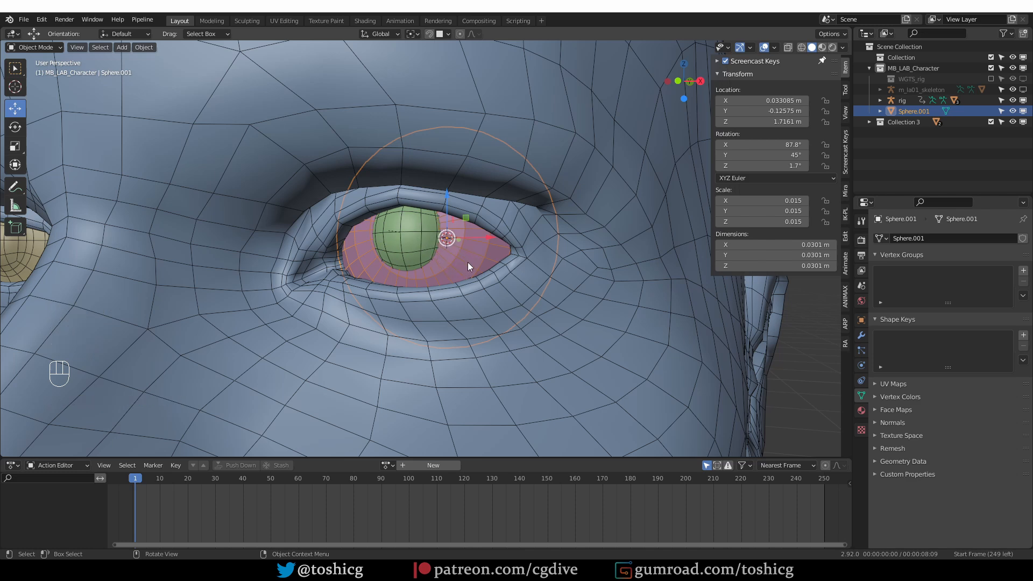
- Select the reshaped eye mesh and cancel its test rotation after moving its origin
click(143, 46)
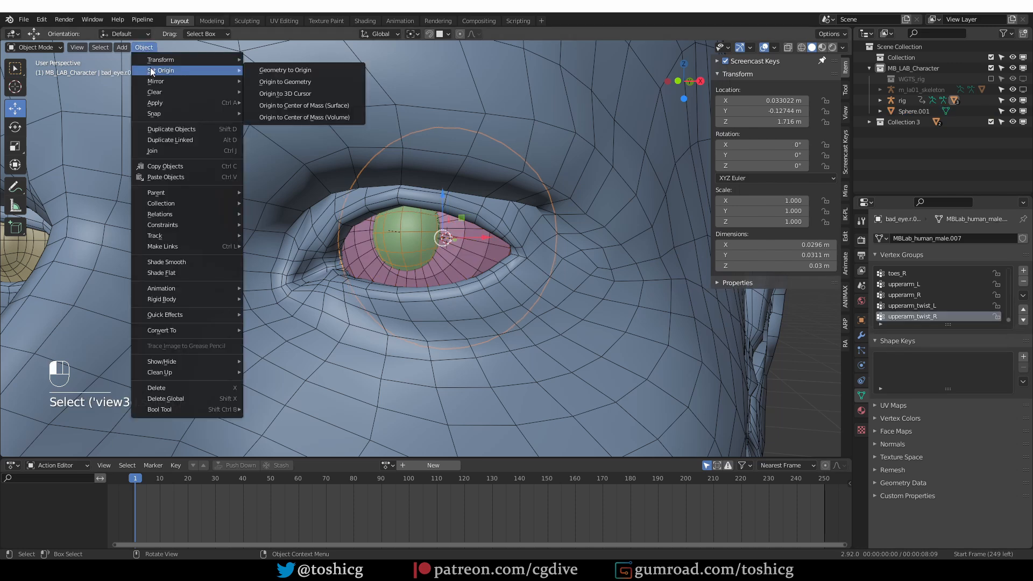
mouse_move(332, 97)
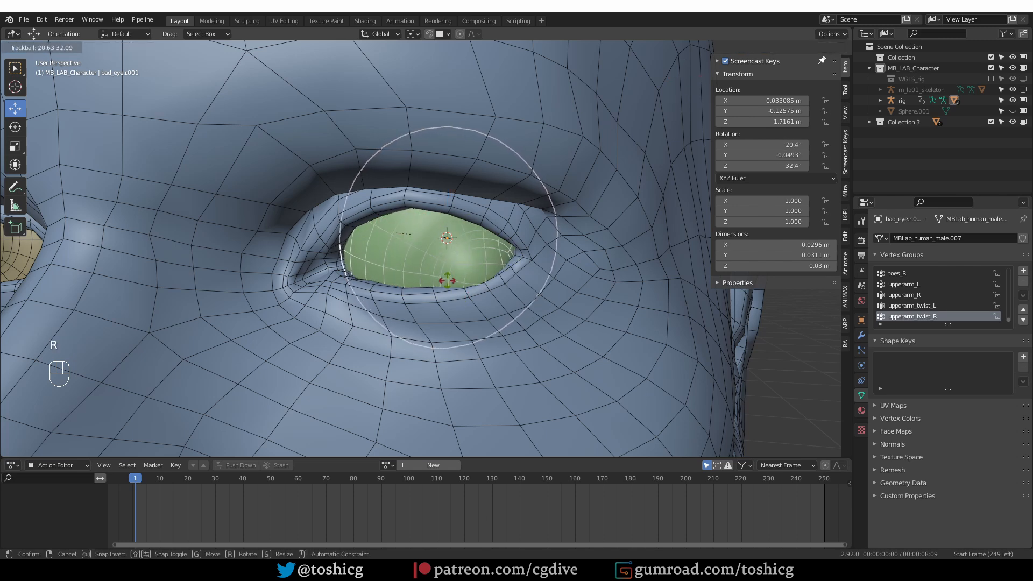
key(Tab)
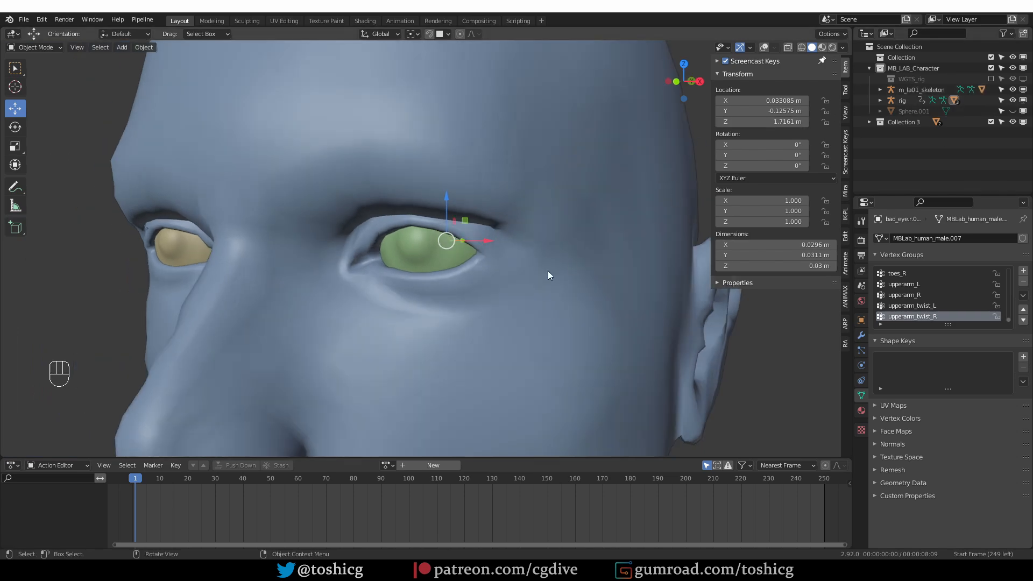
- Snap the metarig's eye.L bone to the 3D cursor, then return to Pose Mode
key(Tab)
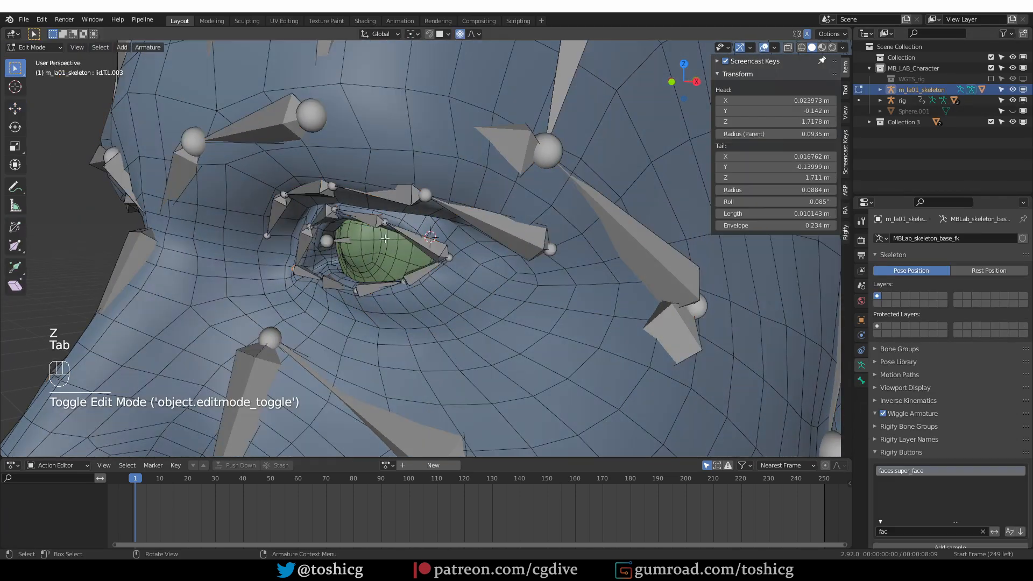
key(shift+s)
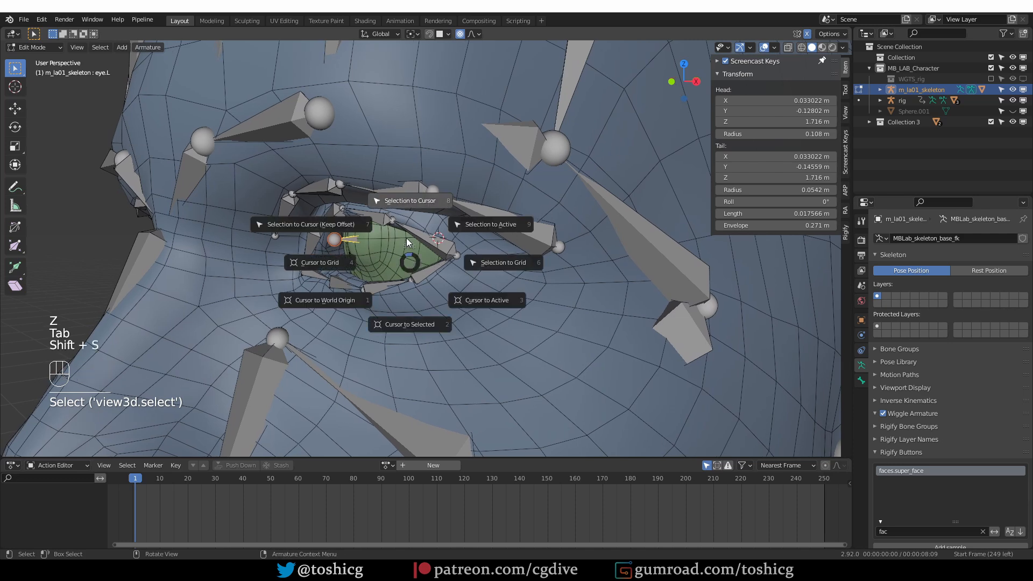
click(408, 200)
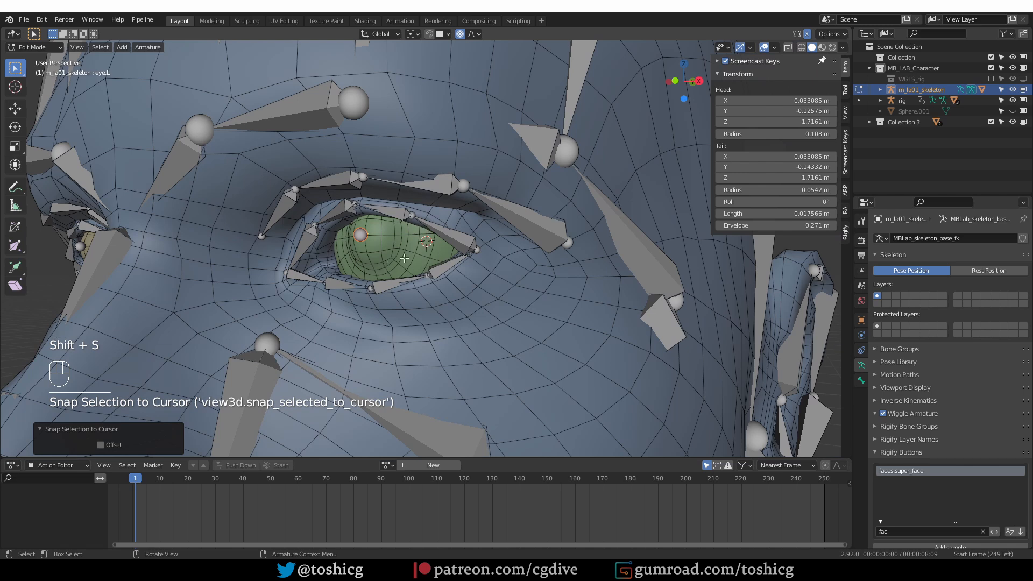
key(Tab)
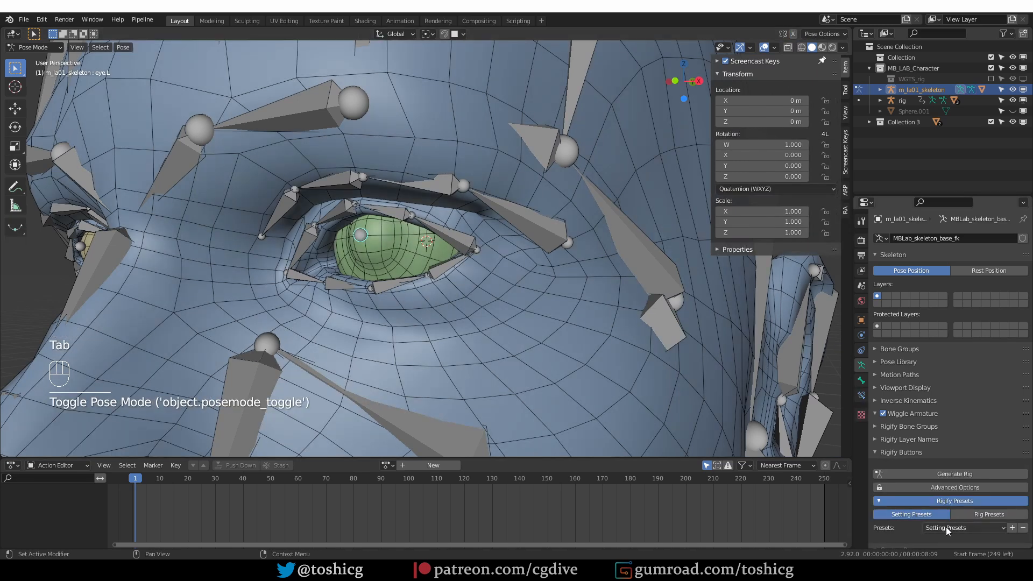
- Generate the rig from the metarig and circle the green eye with an annotation
click(956, 473)
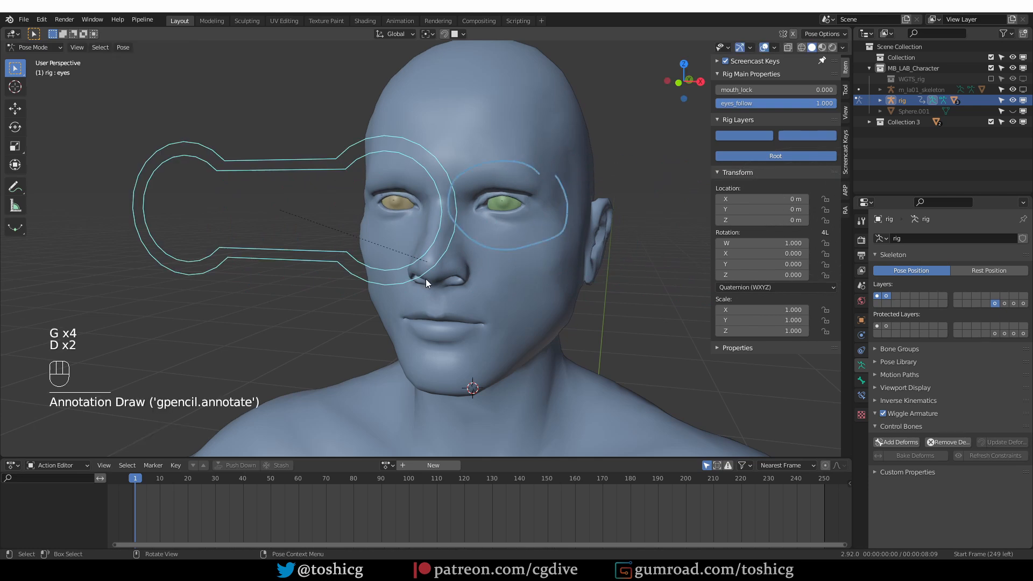
key(g)
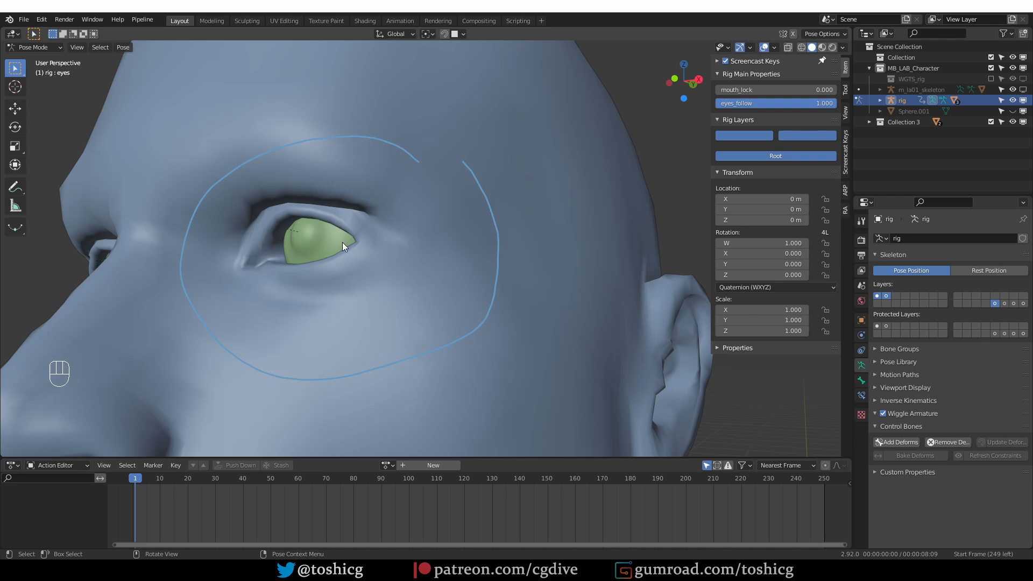
mouse_move(250, 301)
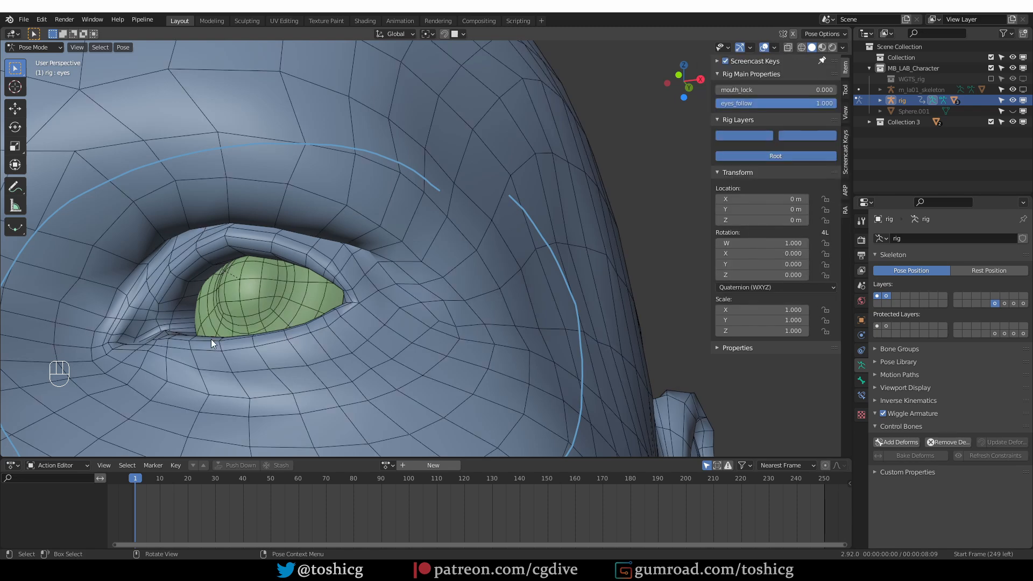
- Switch the body mesh into Sculpt Mode for the lower eyelid
click(33, 47)
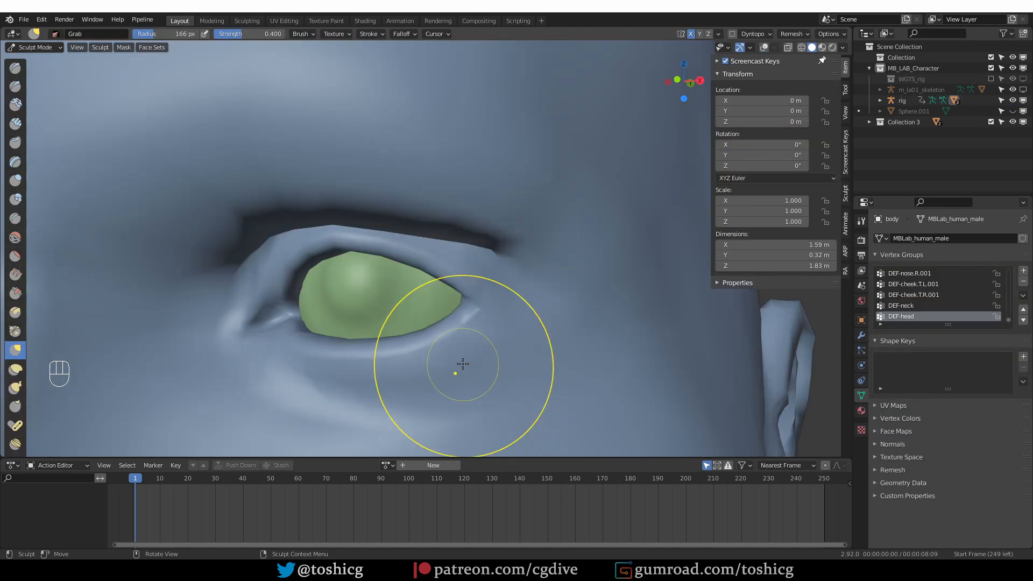